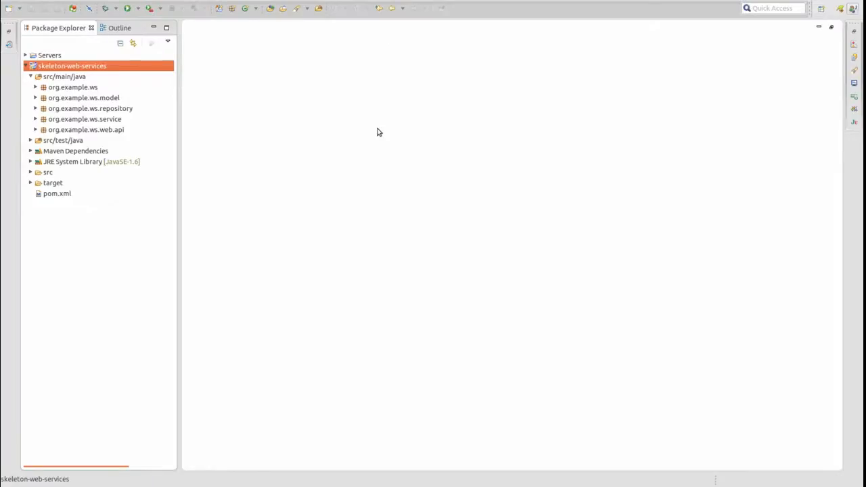
mouse_move(335, 154)
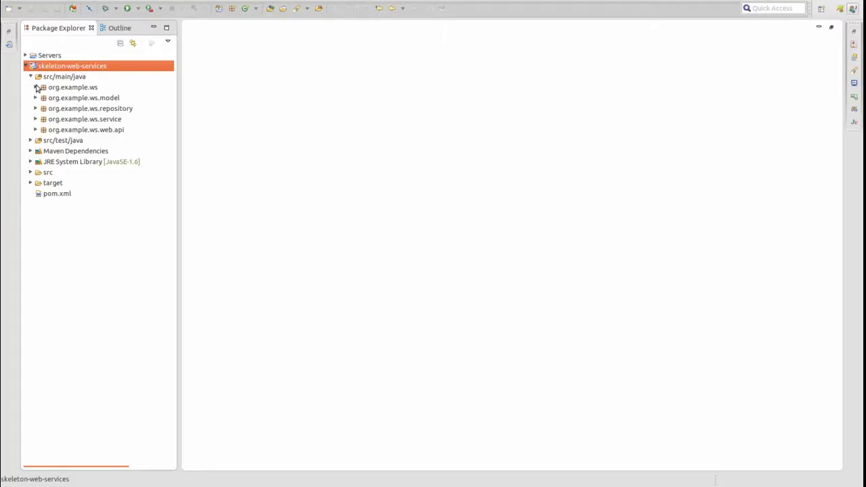
Open Application.java from the org.example.ws package in the editor.
click(35, 87)
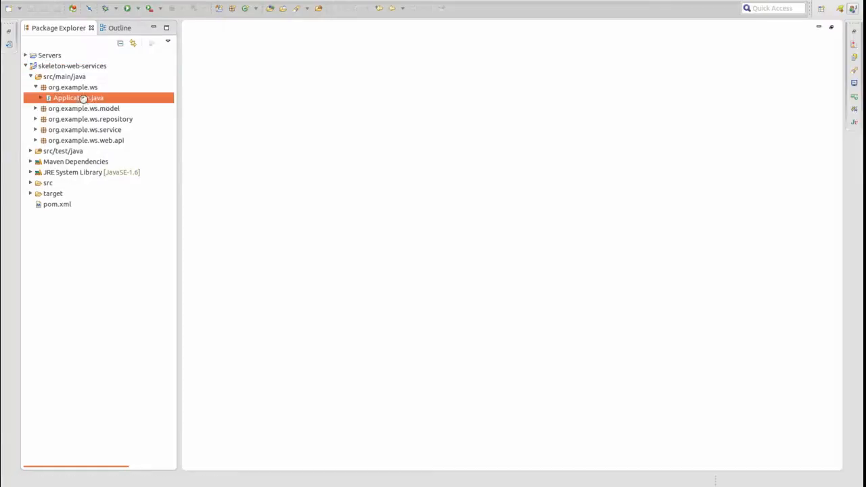
double_click(78, 97)
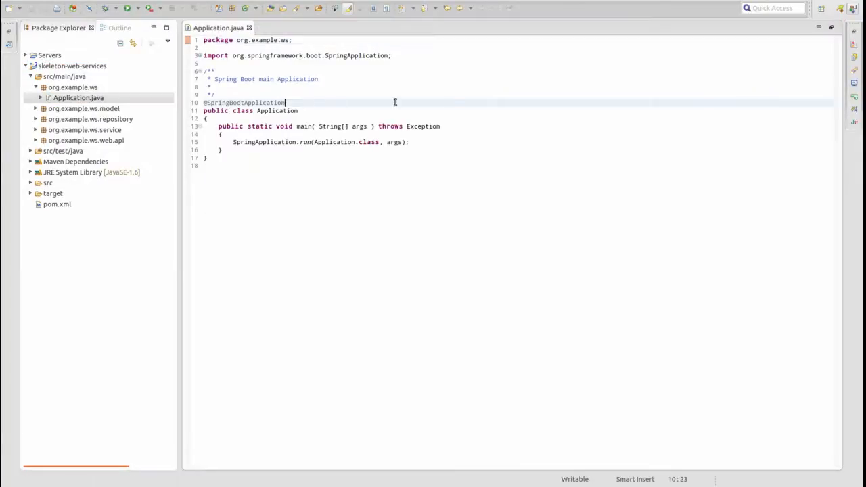
key(Return)
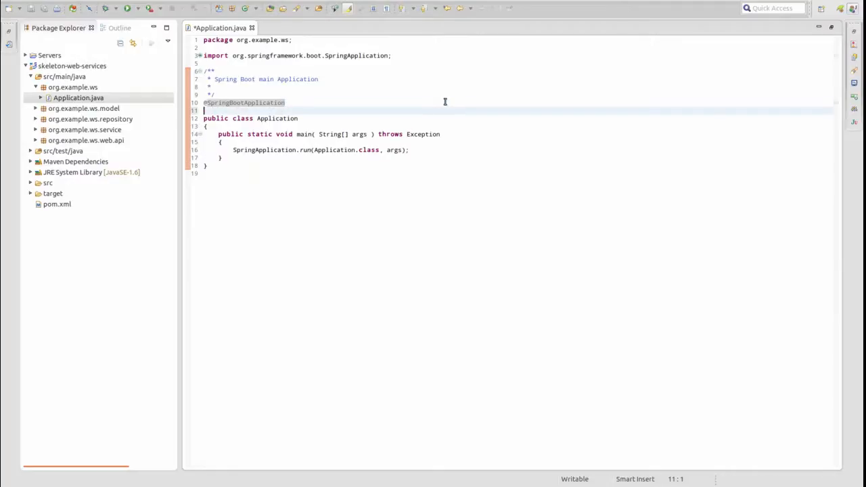
text(@EnableTransactionManagement)
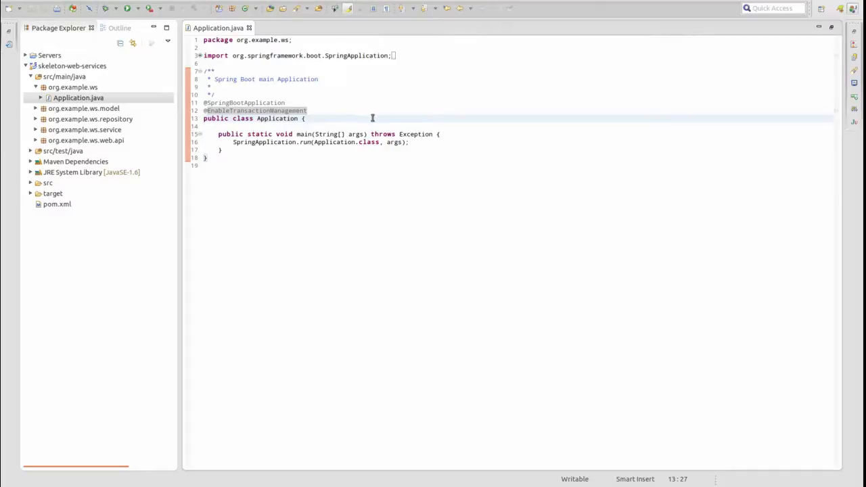
mouse_move(44, 139)
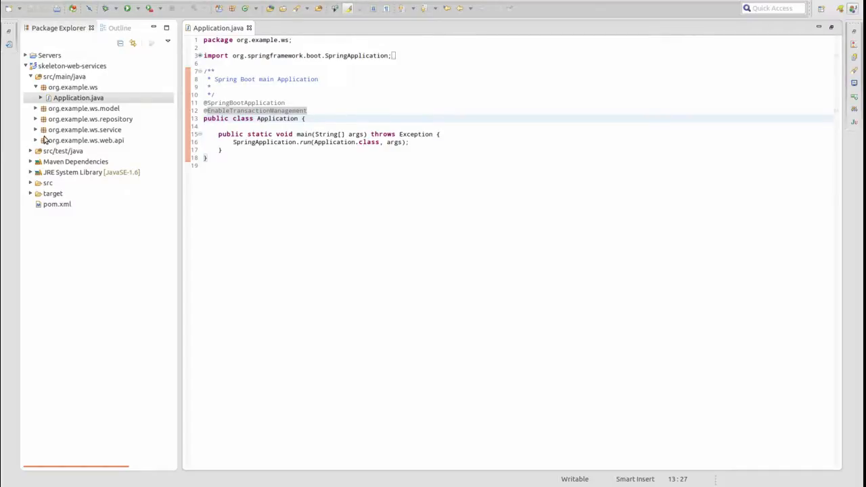
Open GreetingServiceBean.java from the org.example.ws.service package.
click(43, 130)
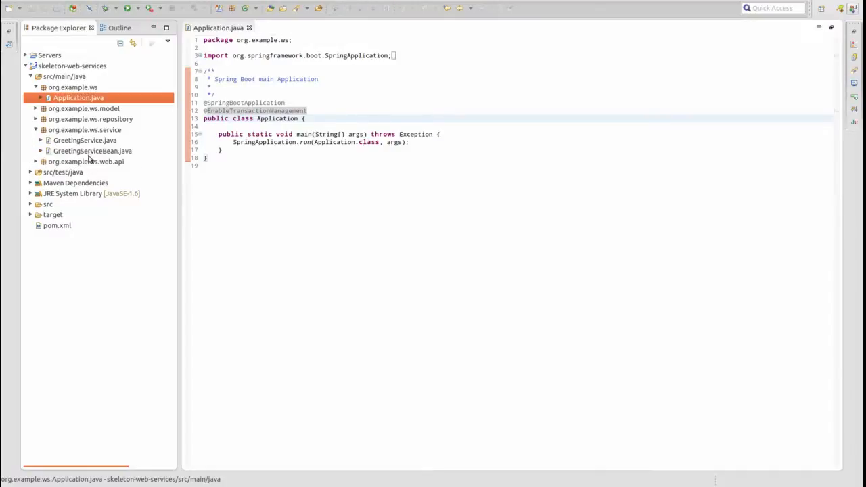
click(92, 150)
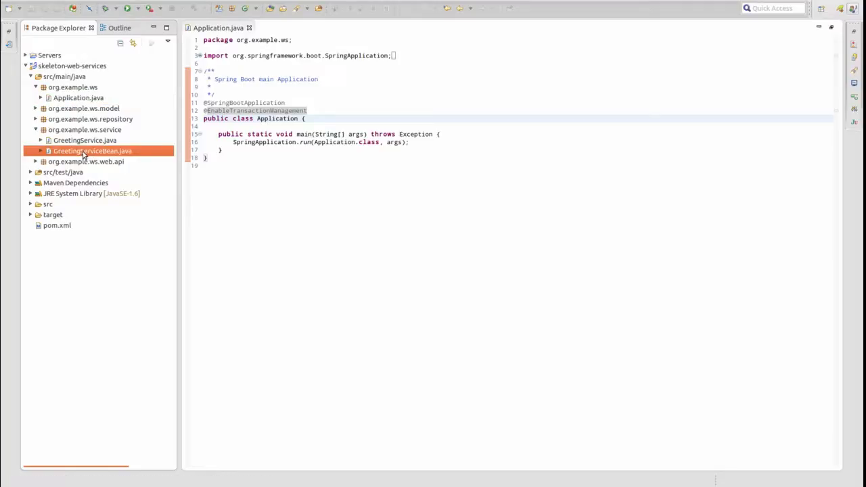
double_click(92, 150)
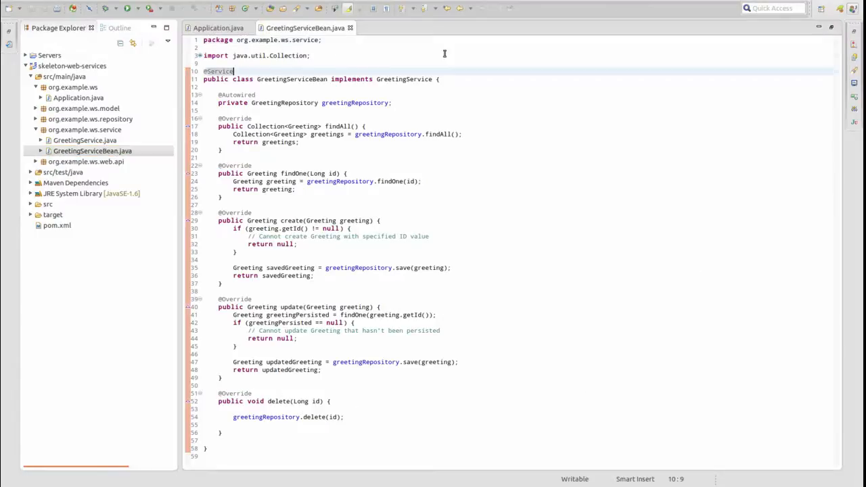
key(Return)
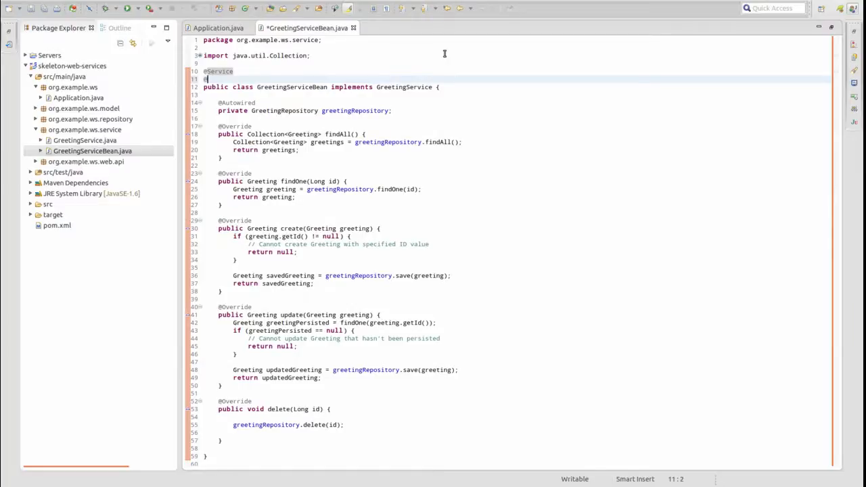
text(@Transactional)
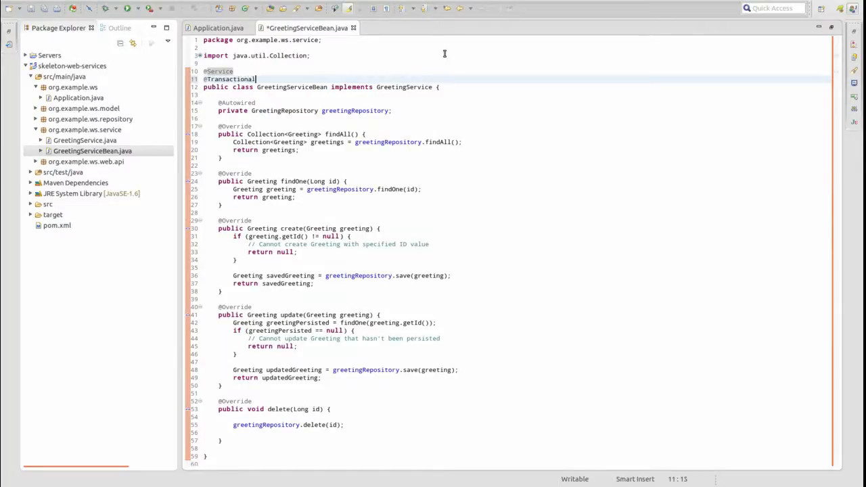
click(230, 78)
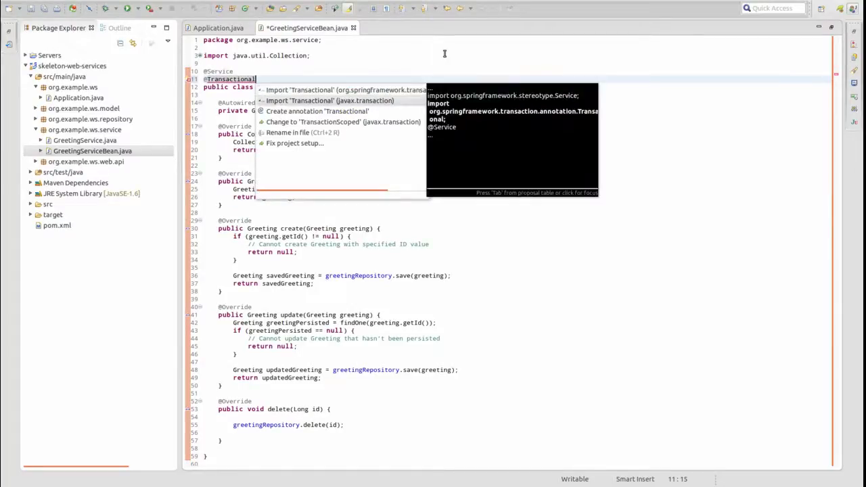
mouse_move(390, 95)
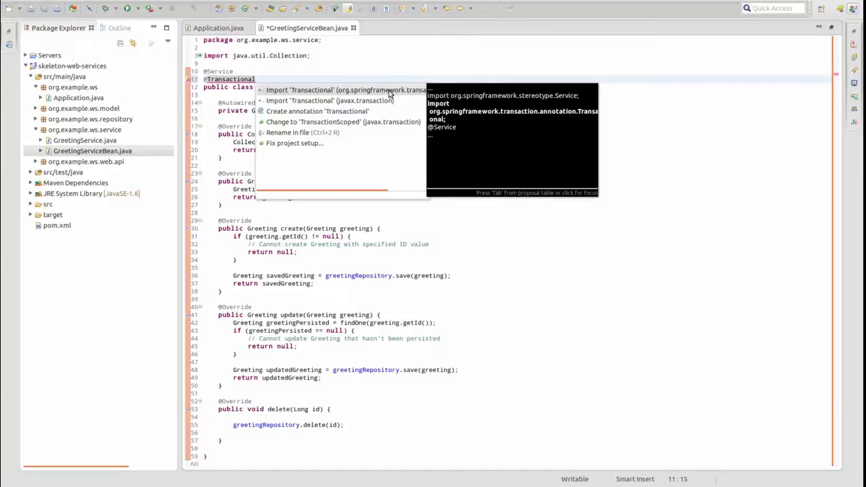
click(346, 89)
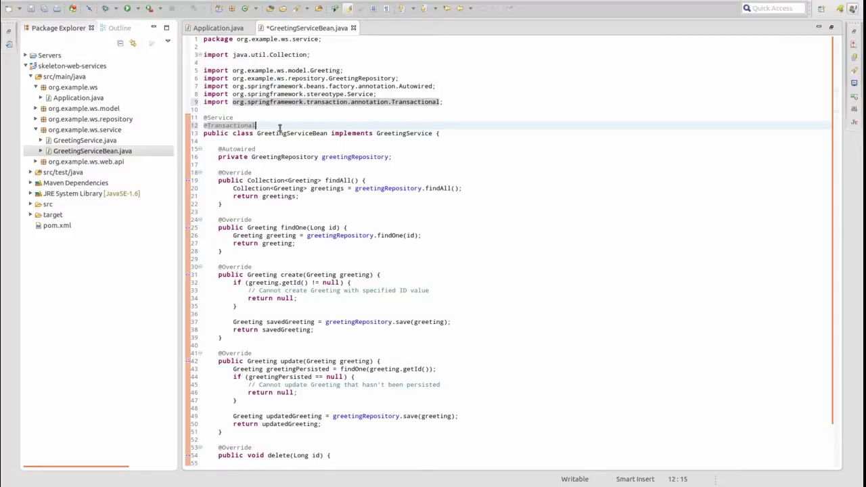
Give the annotation propagation = Propagation.SUPPORTS and readOnly = true.
text(())
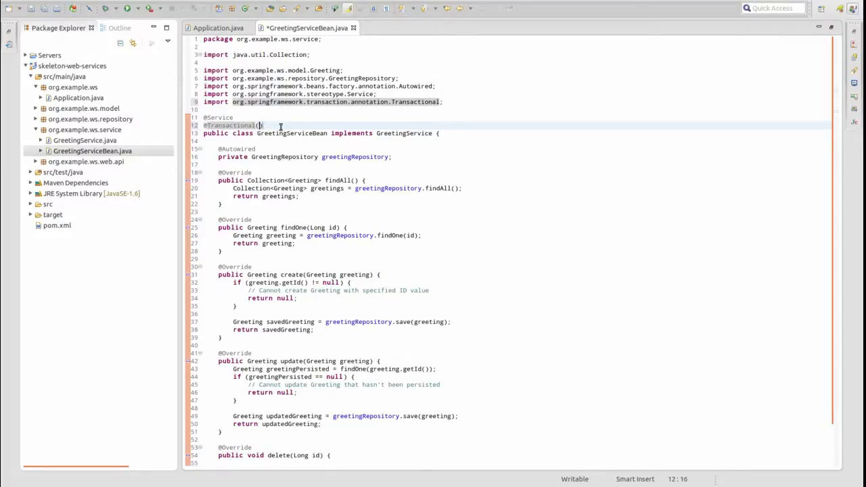
text(propagat)
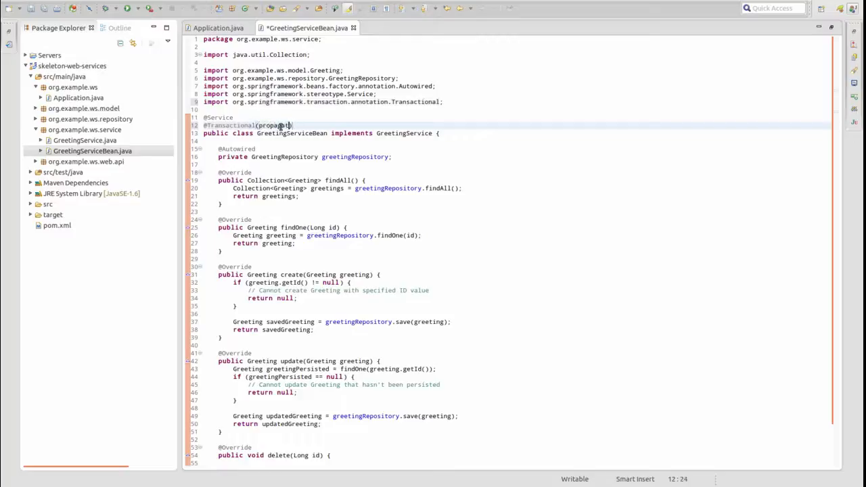
text(ion=Propagation.SUPPORTS)
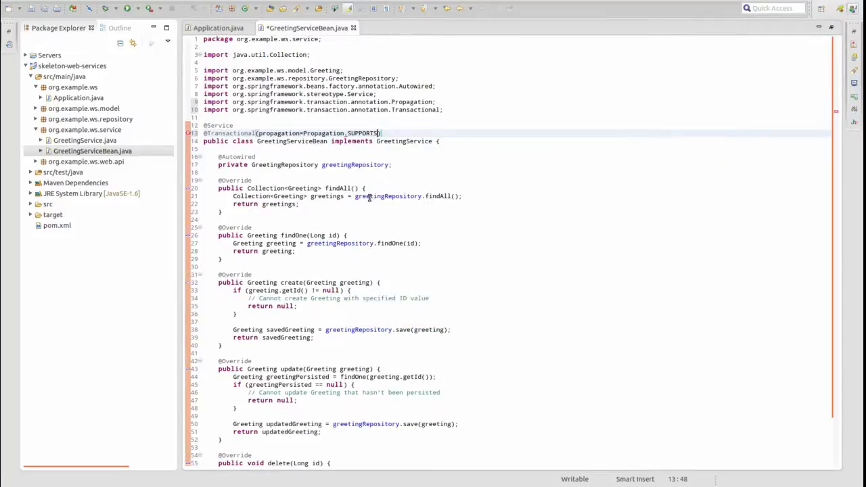
text(, readOnly)
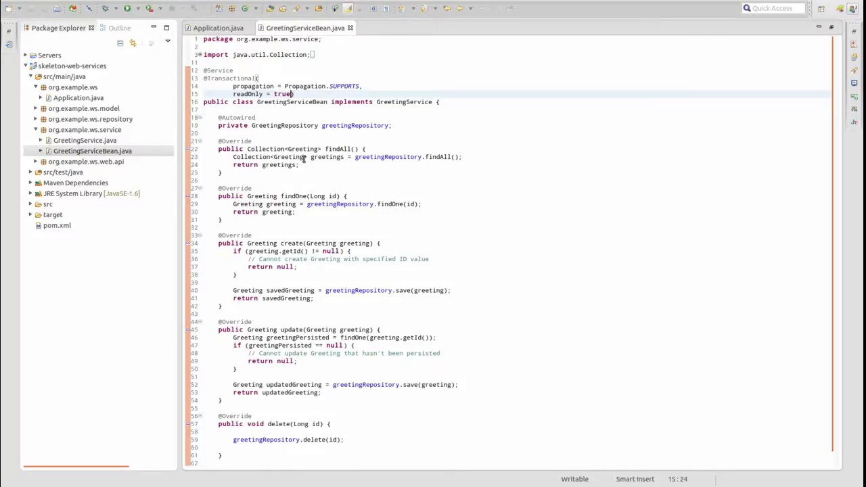
click(251, 235)
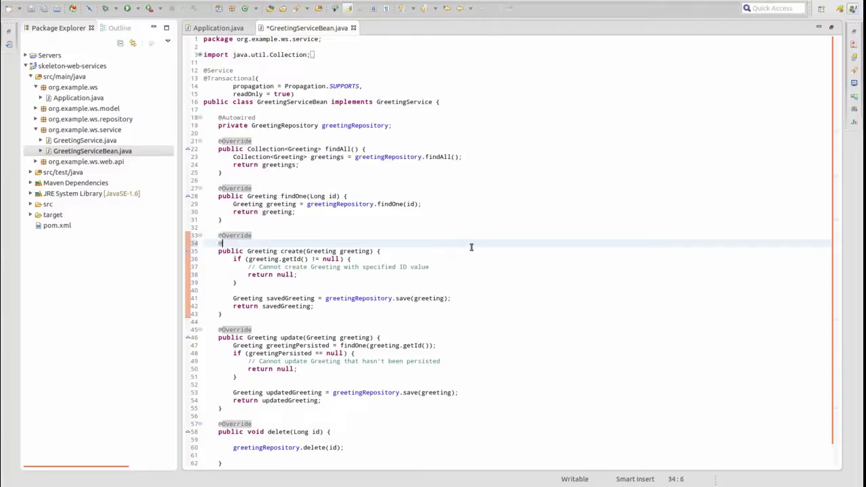
text(@Transactional)
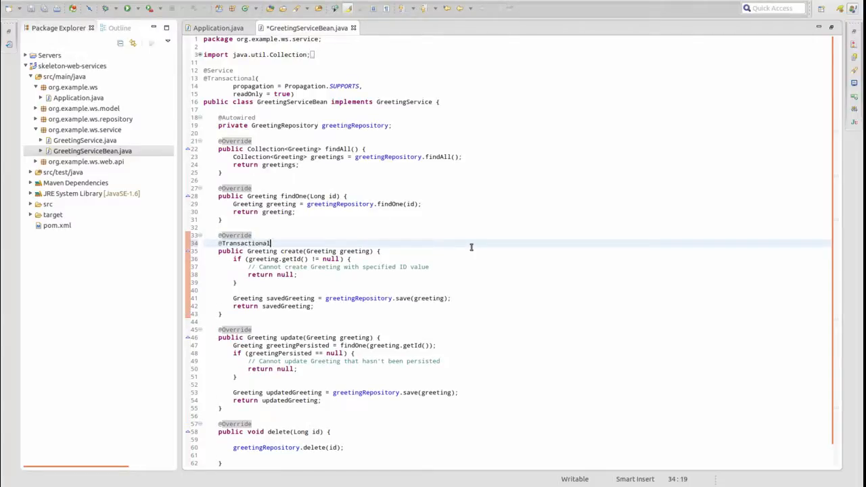
text((propagation)
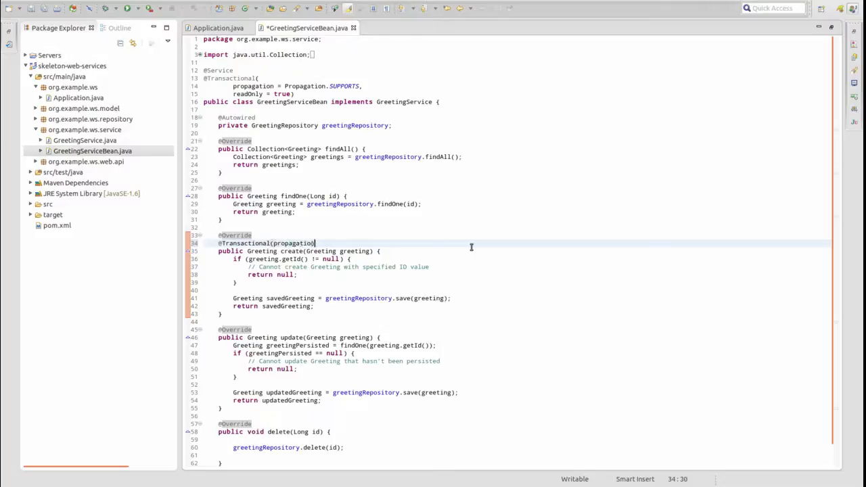
text(requ))
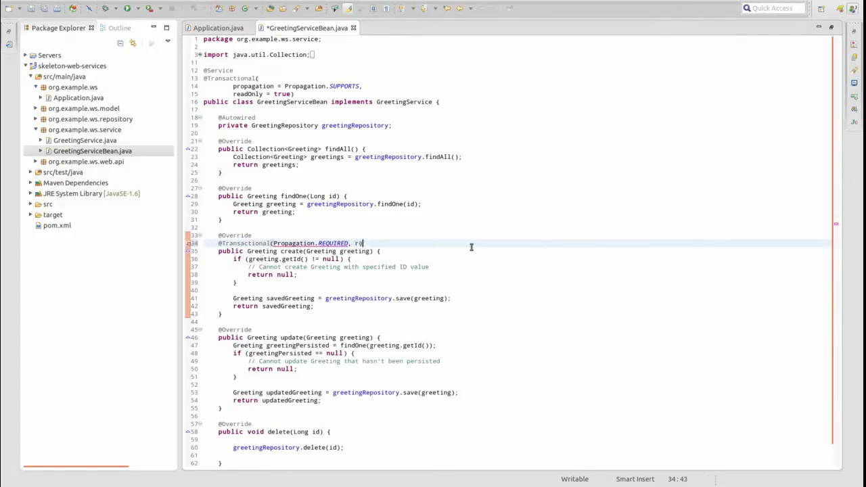
text(eadOnly)
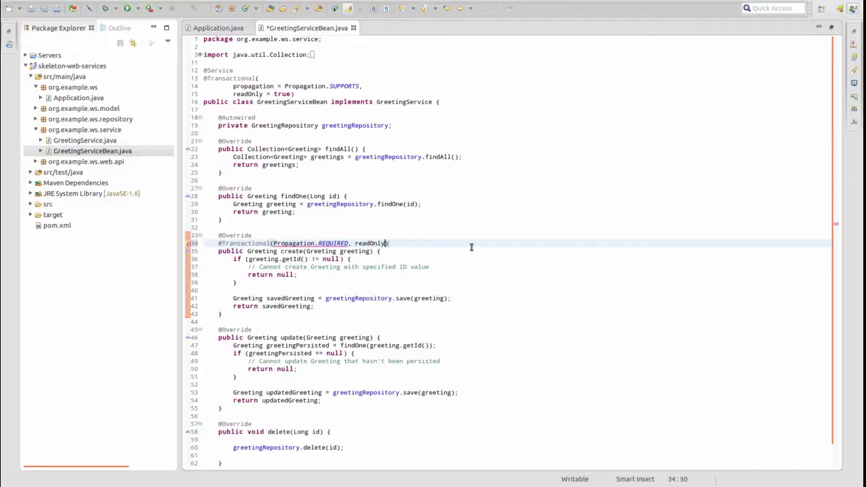
text(=false)
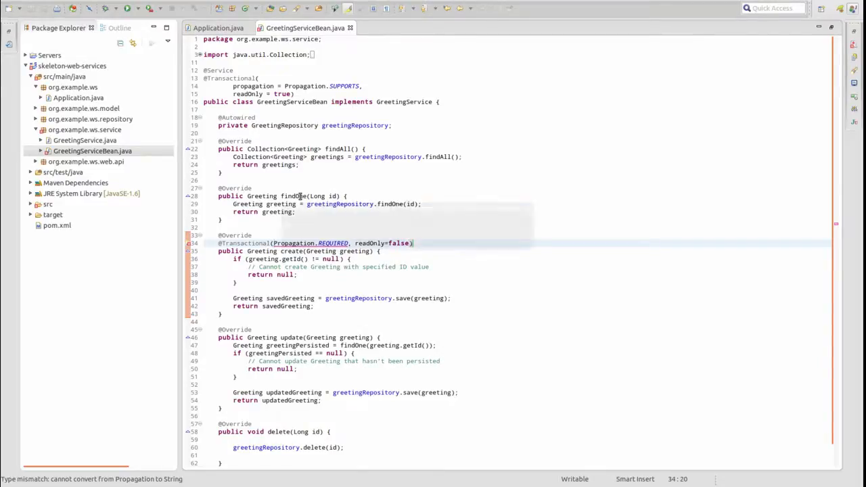
text(propagation=)
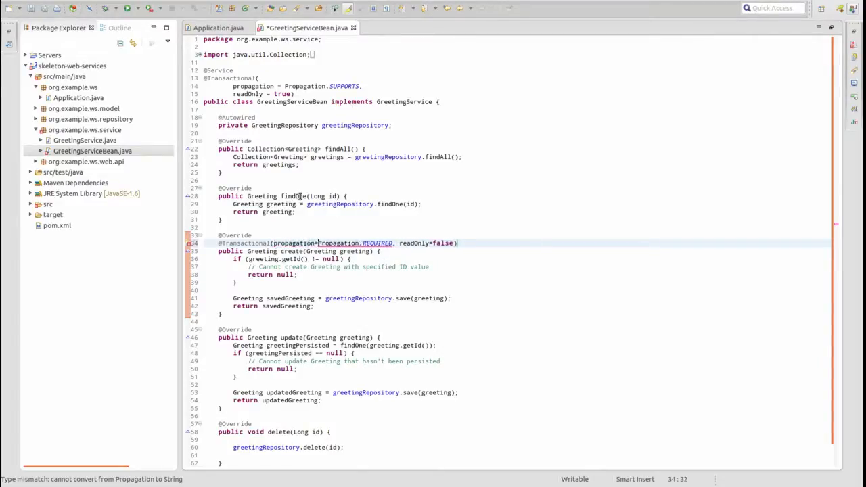
key(Ctrl+S)
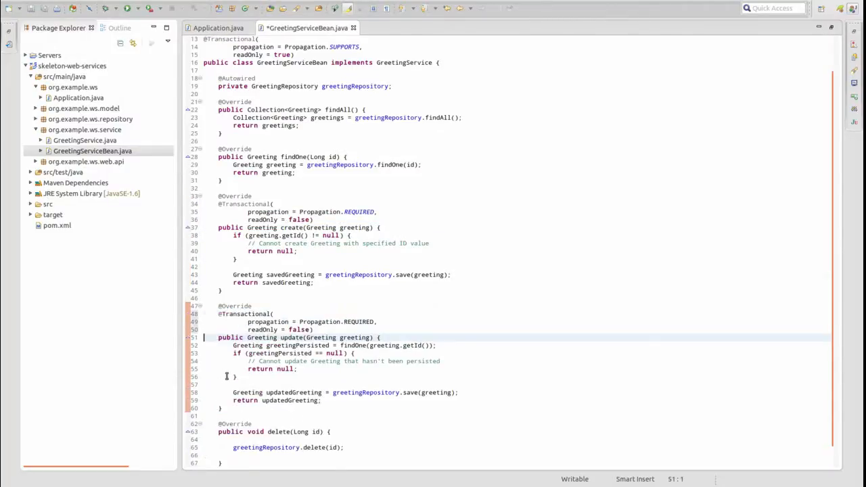
Scroll through GreetingServiceBean to review the delete method's annotation.
scroll(down, 3)
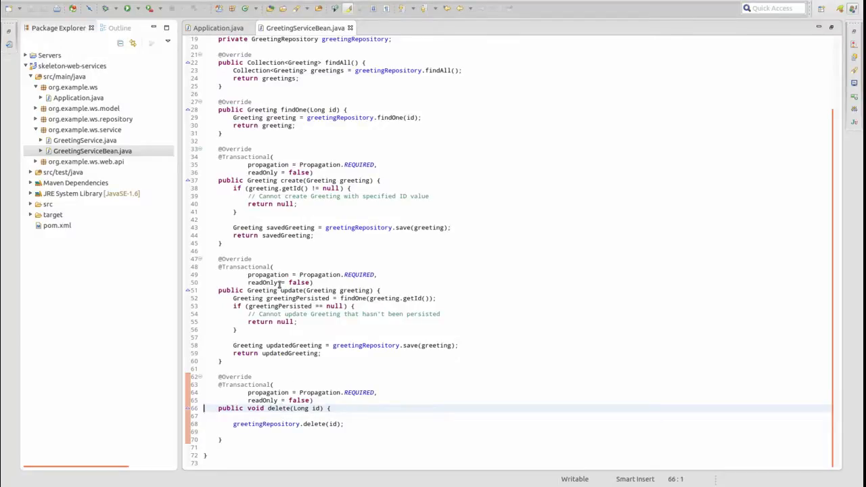
scroll(up, 3)
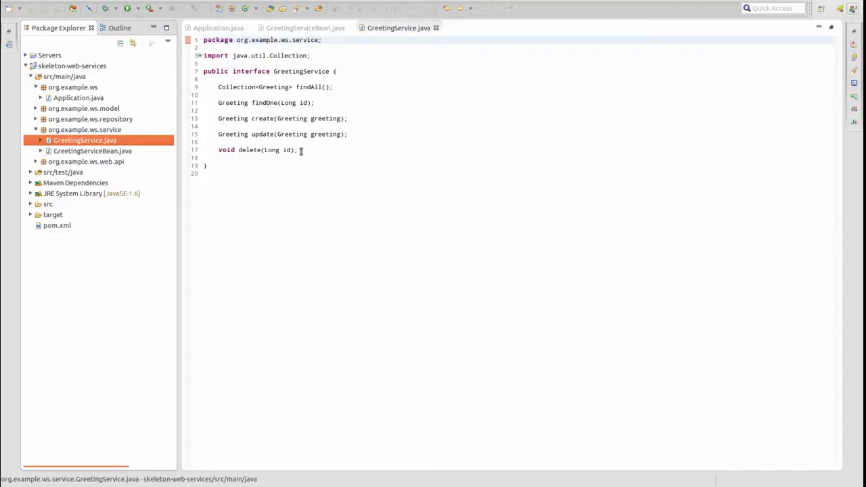
mouse_move(304, 28)
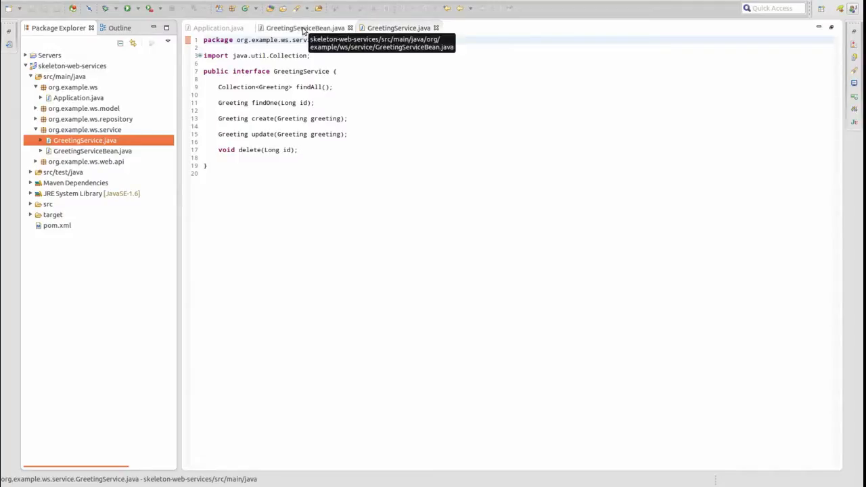
Switch back to the GreetingServiceBean.java editor tab.
click(304, 27)
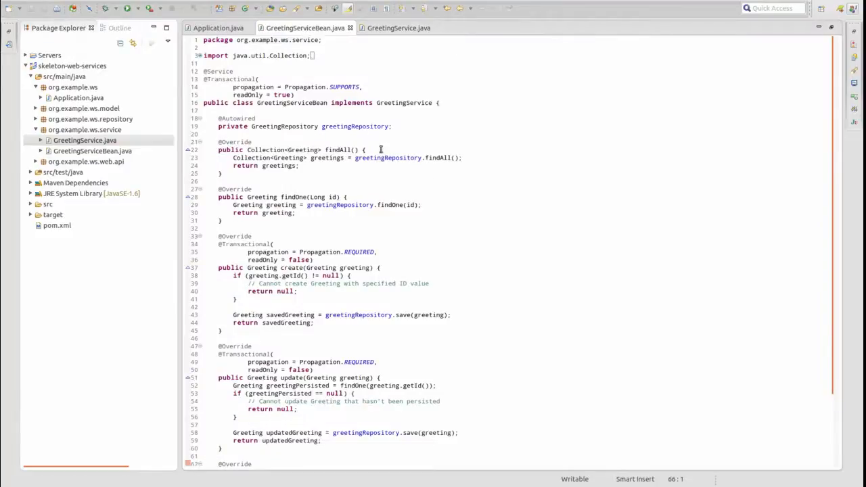
mouse_move(460, 125)
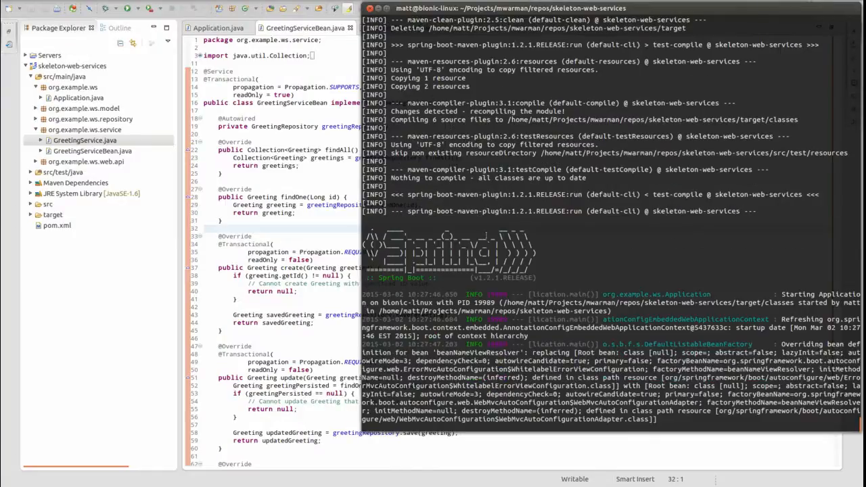
Scroll the terminal to follow the Spring Boot startup log.
scroll(down, 3)
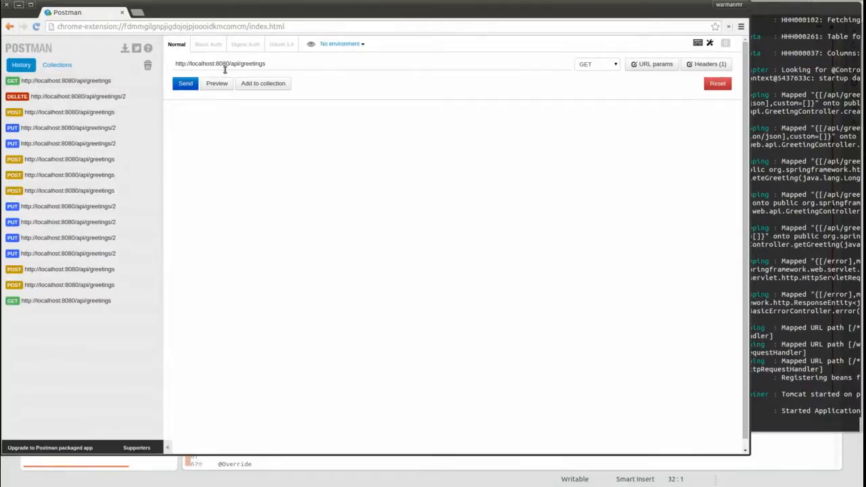
Send GET localhost:8080/api/greetings, then load the earlier POST create-greeting request from History.
click(186, 83)
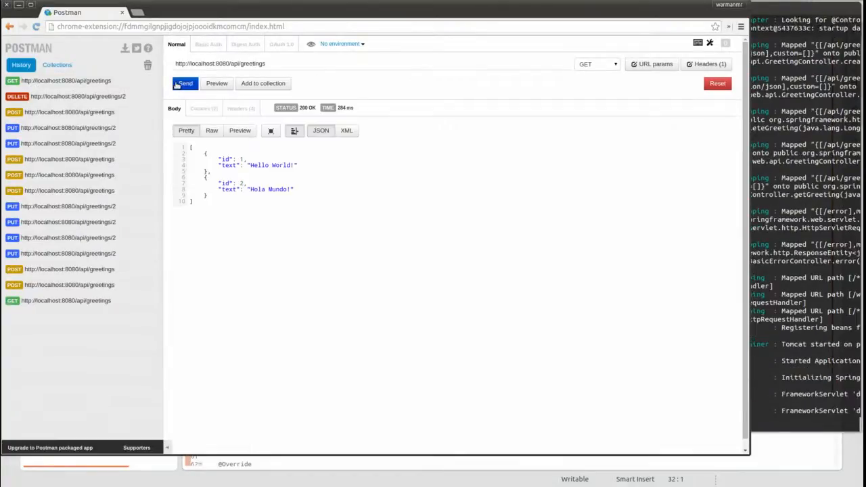
mouse_move(284, 108)
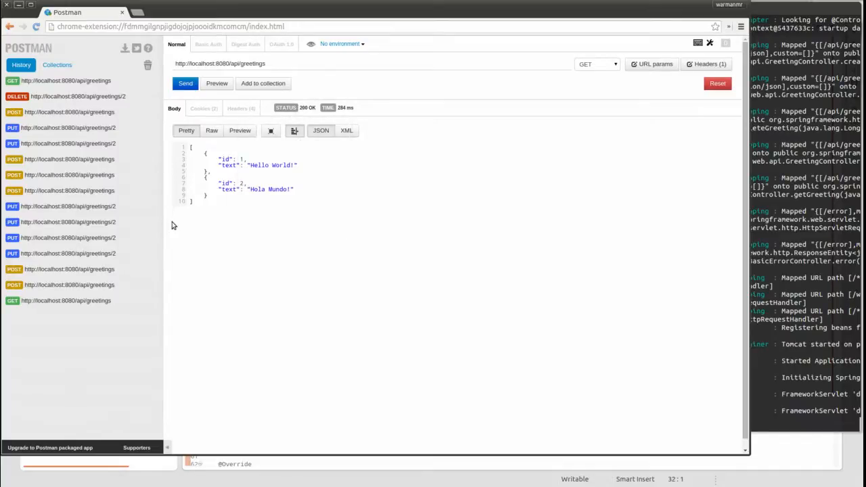
click(67, 111)
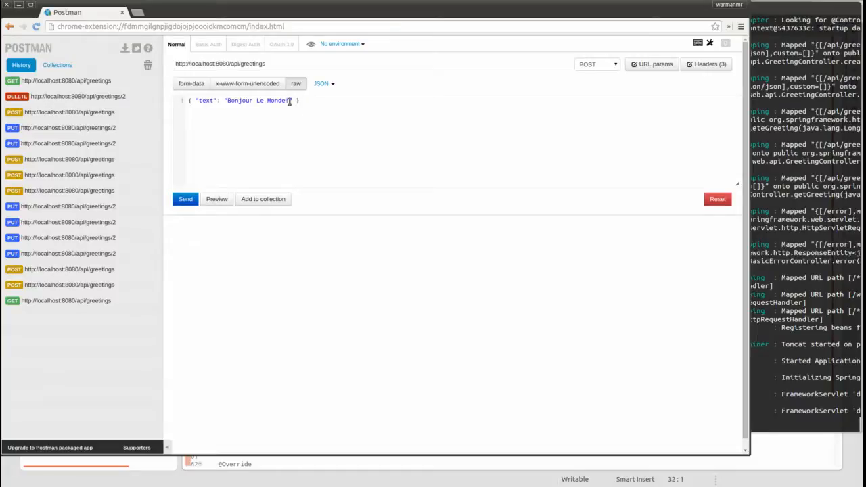
POST Bonjour Le Monde!, re-fetch the greetings list showing id 3, then load the PUT greetings/2 request.
click(185, 197)
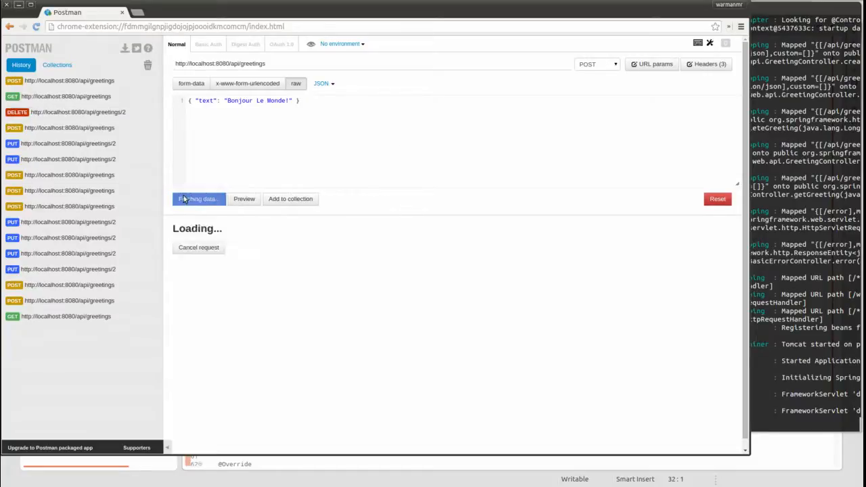
click(198, 198)
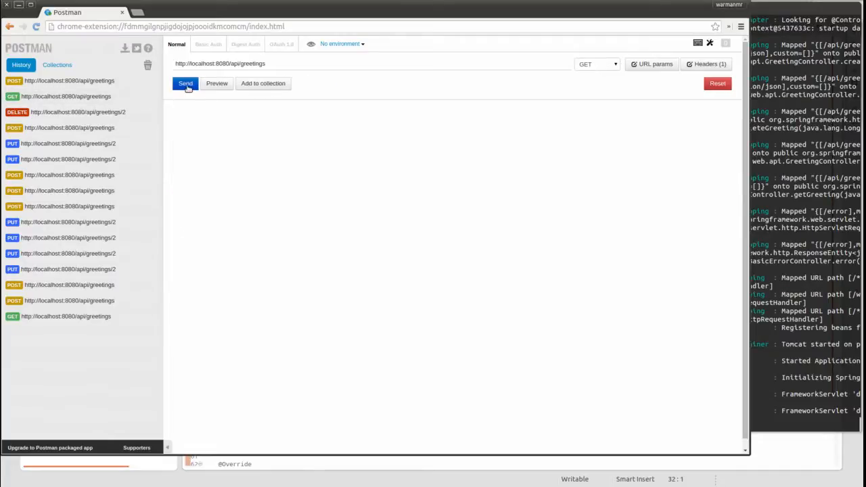
click(186, 84)
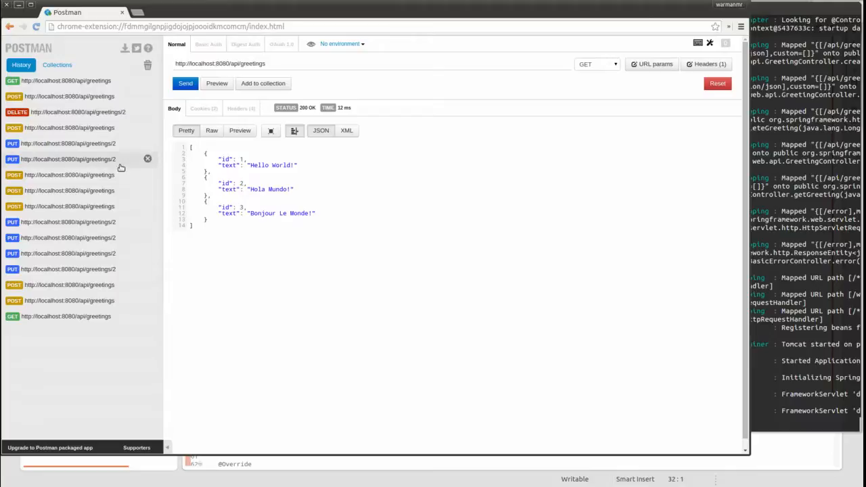
click(67, 160)
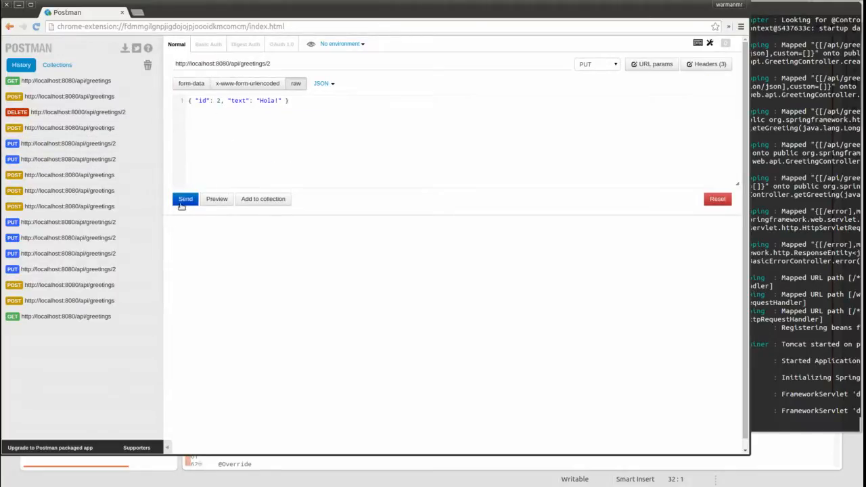
Send PUT /api/greetings/2 setting text to Hola!, then GET the list showing ids 1–3 with Hola!
click(185, 198)
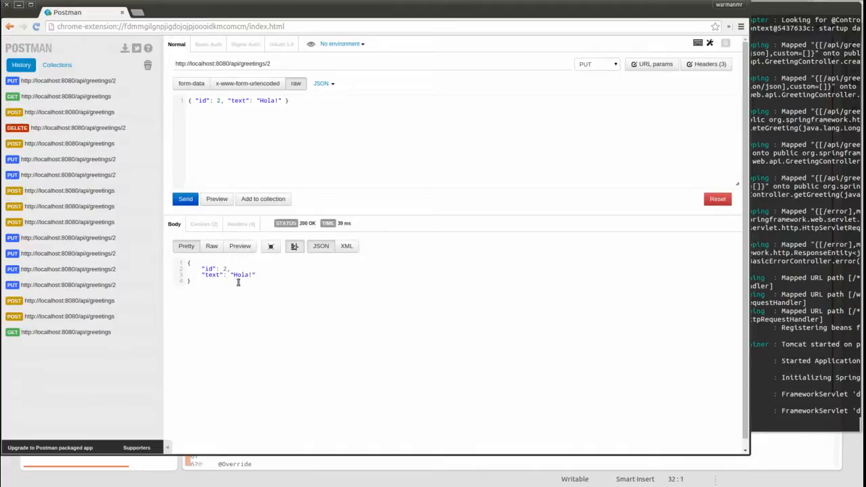
click(65, 95)
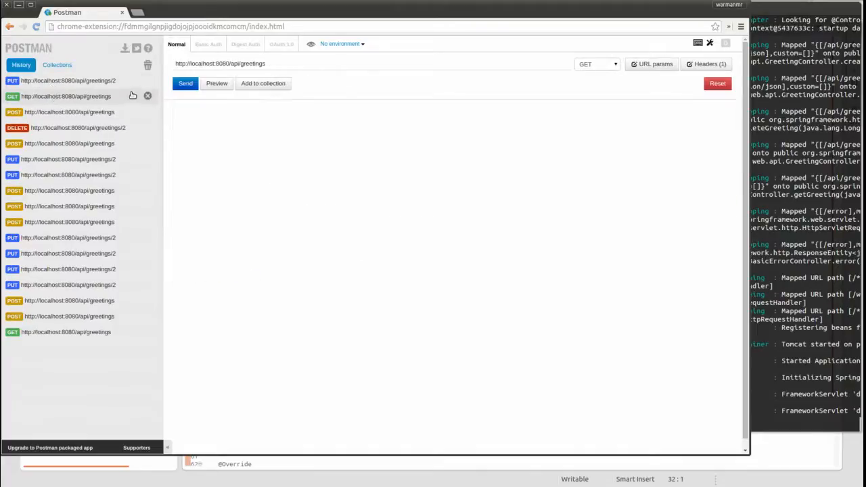
click(185, 84)
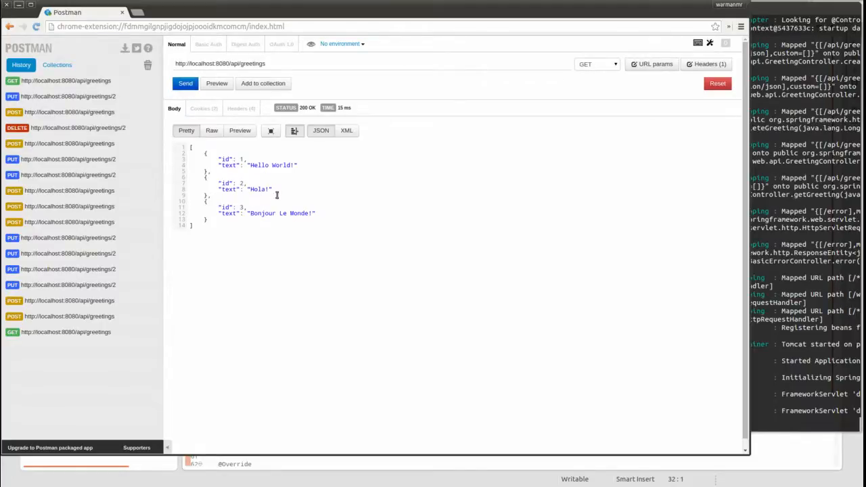
mouse_move(71, 127)
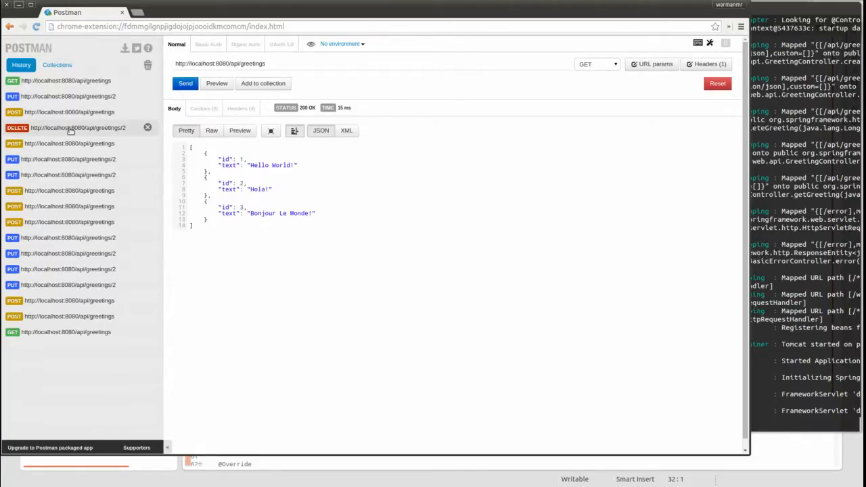
Send DELETE /api/greetings/2, then GET the list showing only Hello World! (1) and Bonjour Le Monde! (3).
click(78, 128)
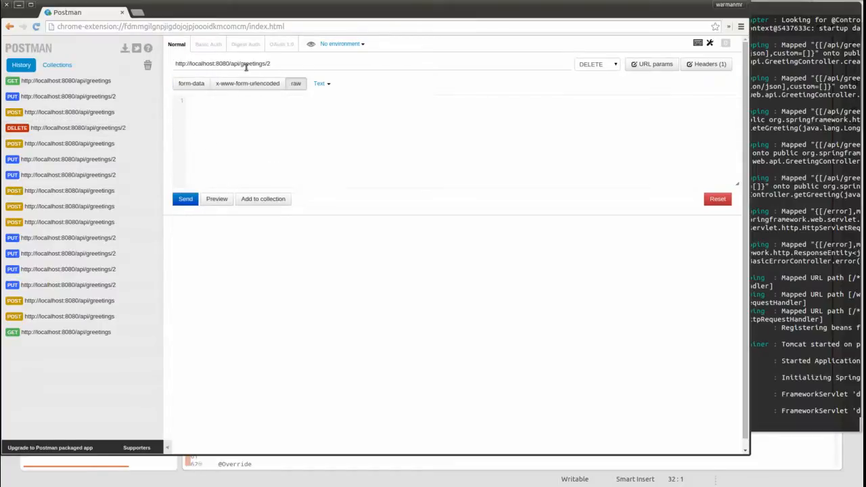
mouse_move(190, 232)
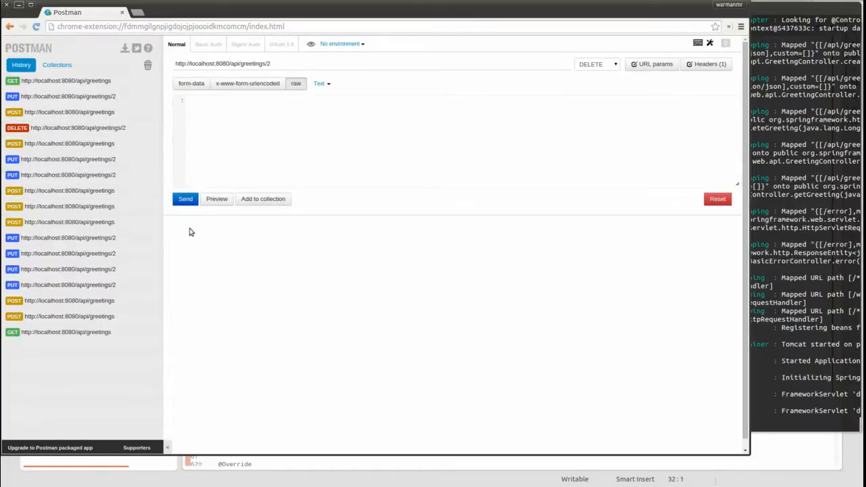
click(185, 197)
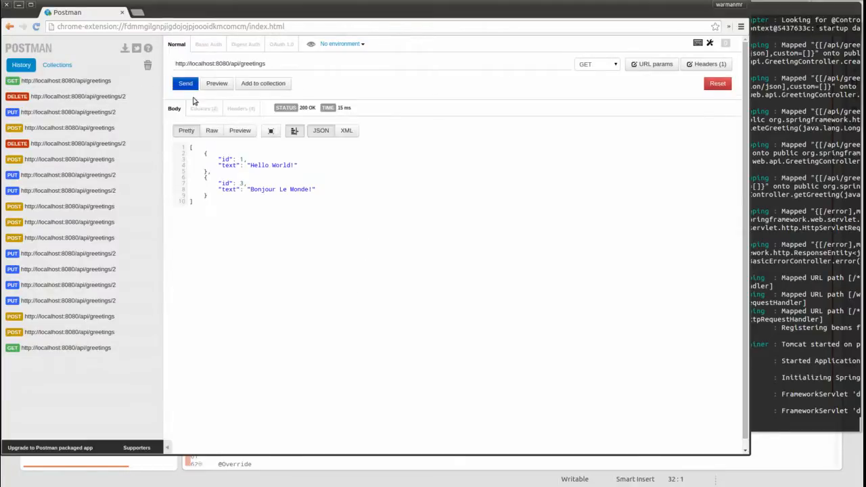
click(246, 182)
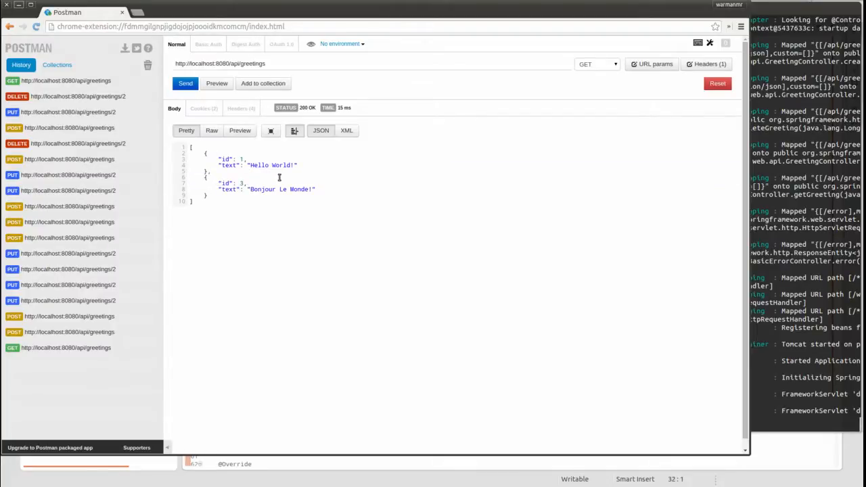
mouse_move(266, 215)
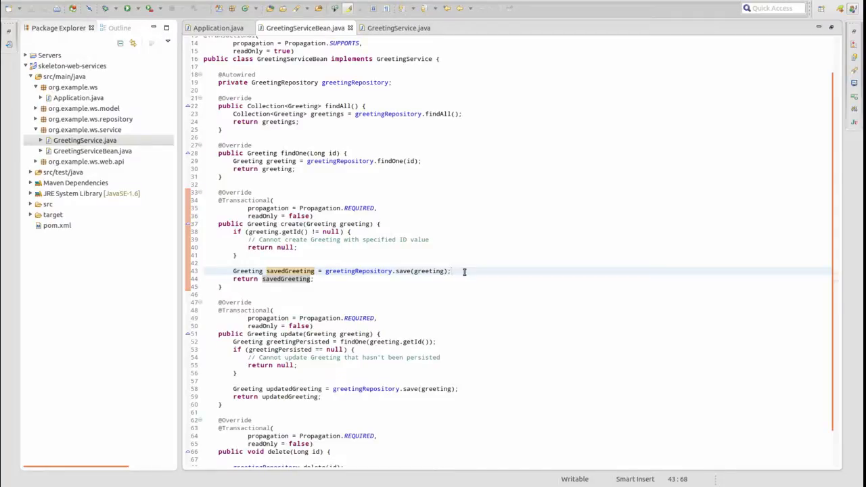
After the save call, add a rollback comment and the condition if(savedGreeting.getId() == 4L).
text(//)
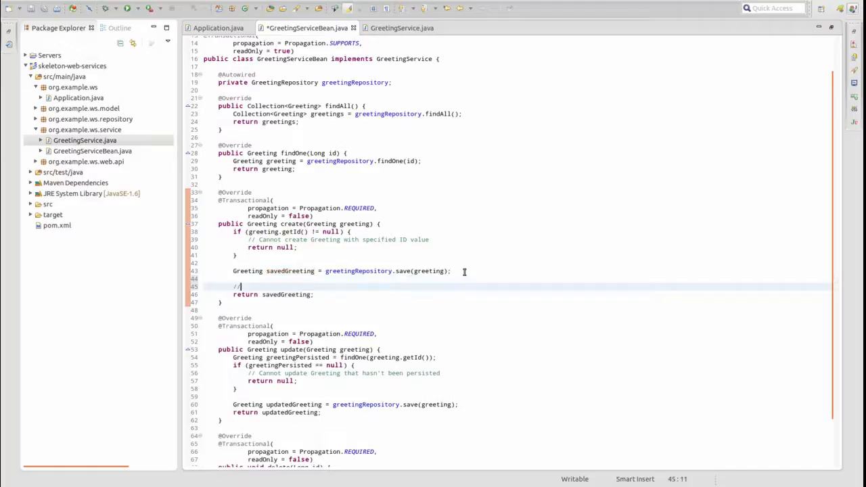
text(T)
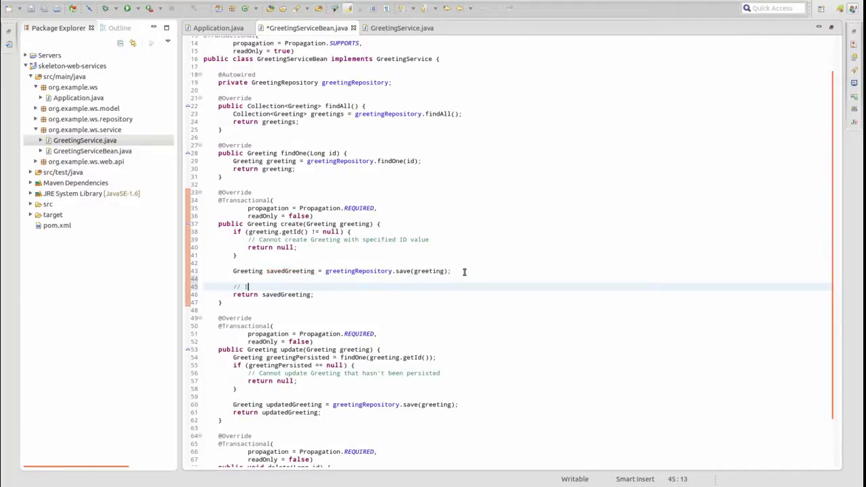
text(Illustrate tr)
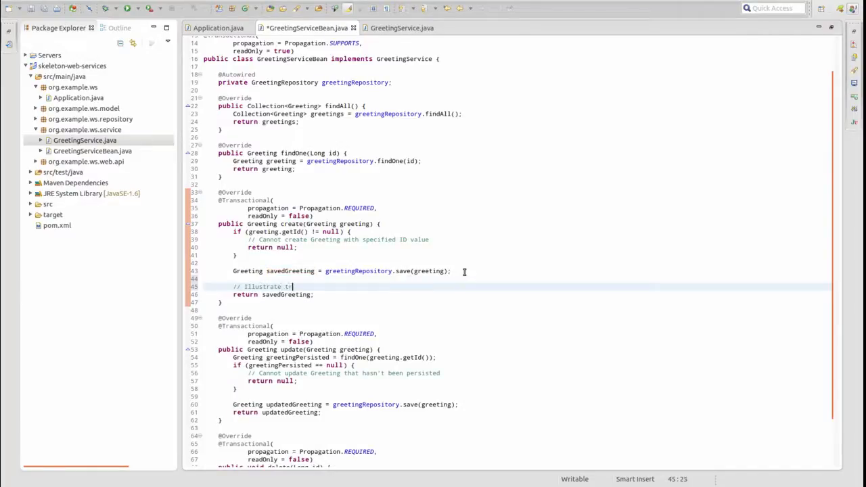
text(x)
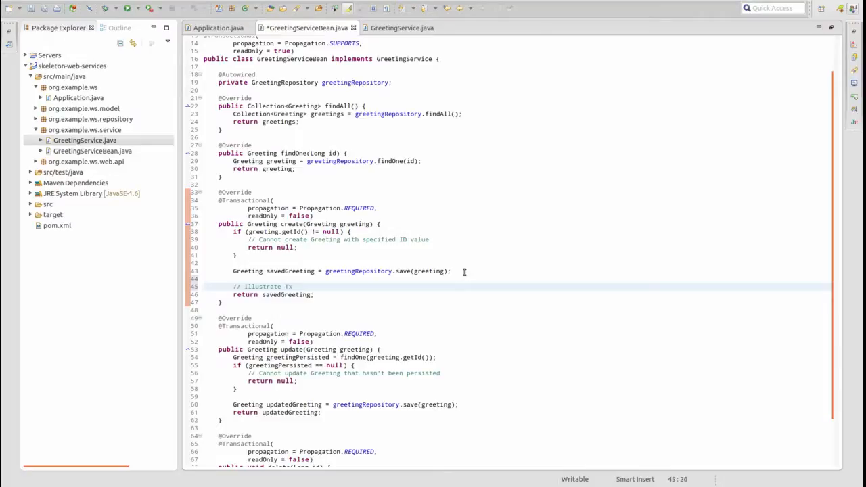
text(rollback)
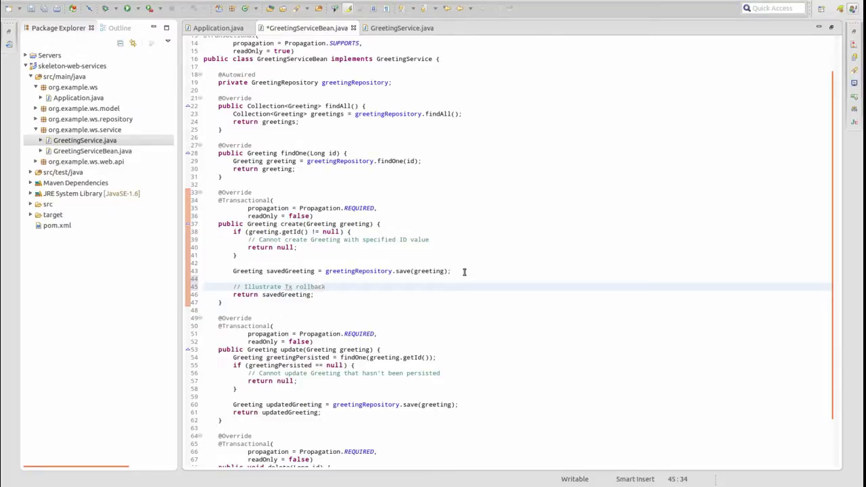
text(if(s))
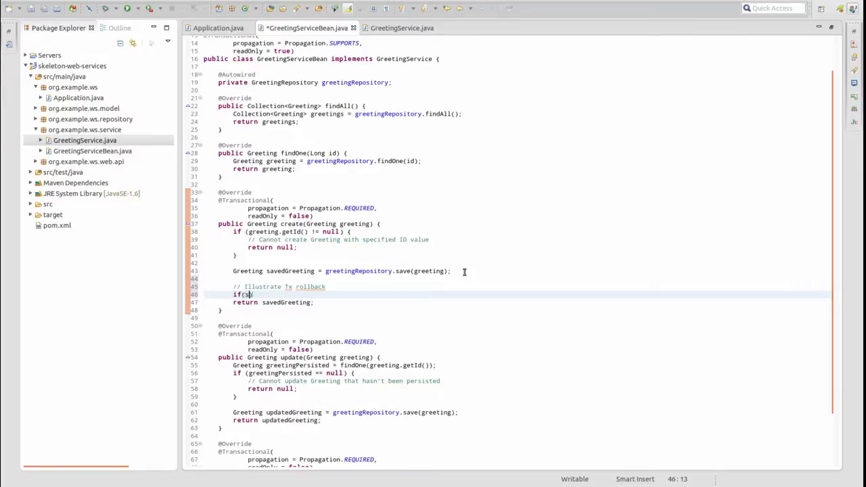
text(avedGreetin)
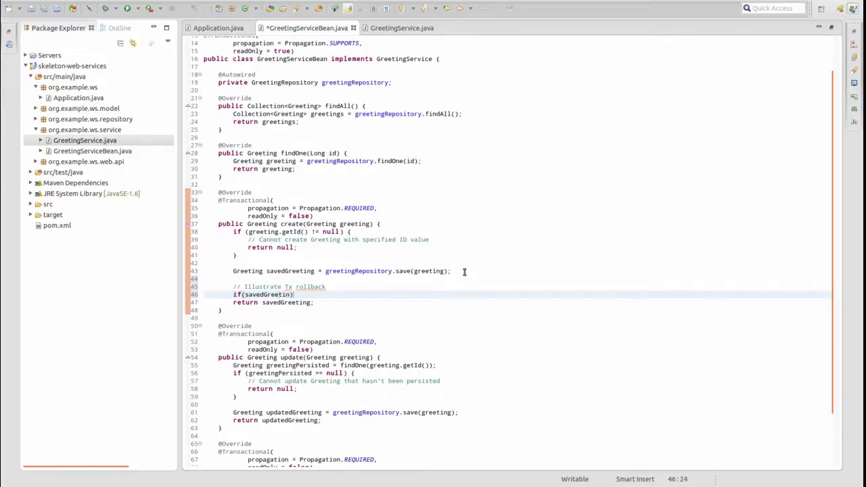
text(get)
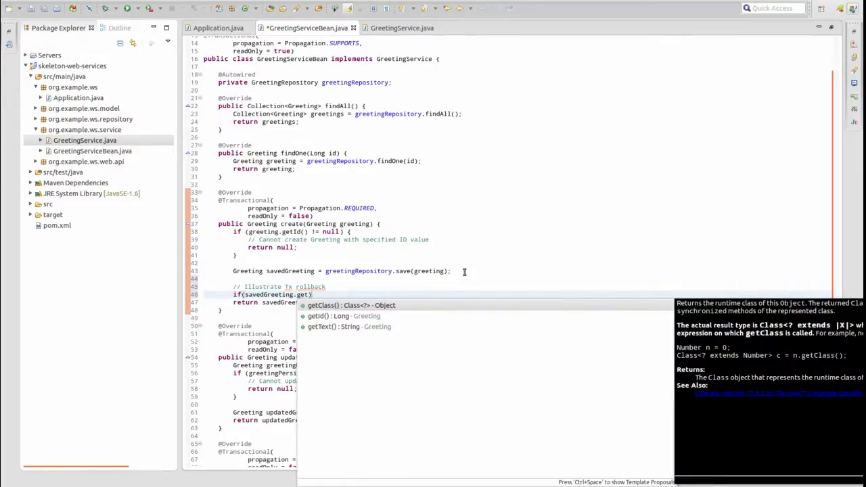
click(338, 317)
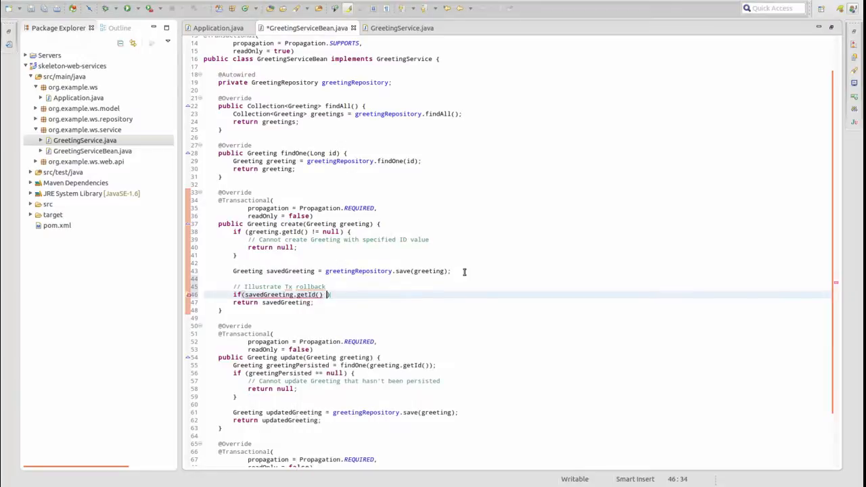
text(= 4)
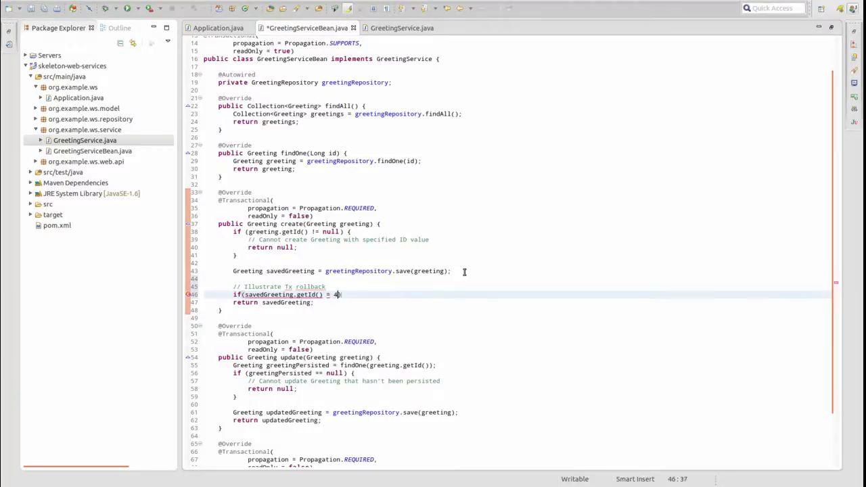
text(L))
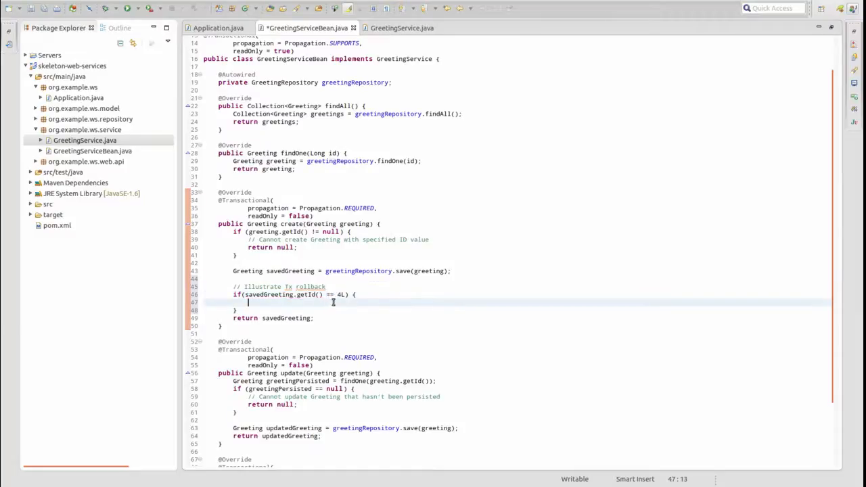
Inside the condition, throw new RuntimeException("Roll me back").
text(throw)
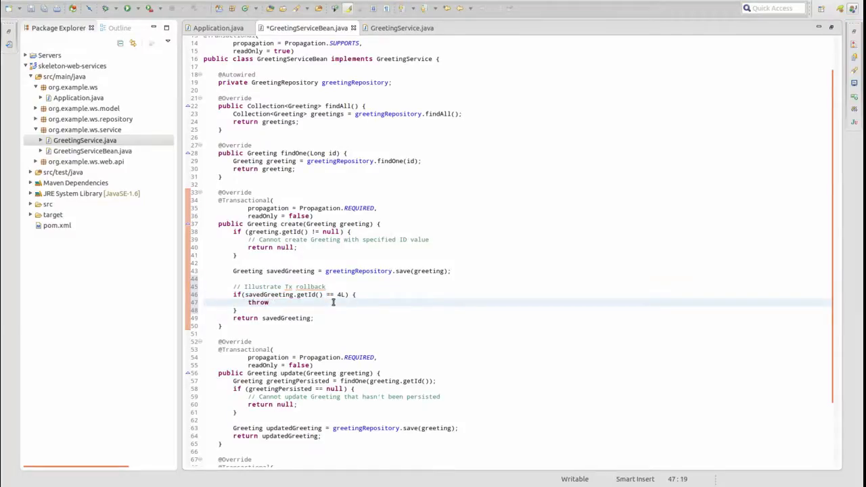
text(new RuntimeExc)
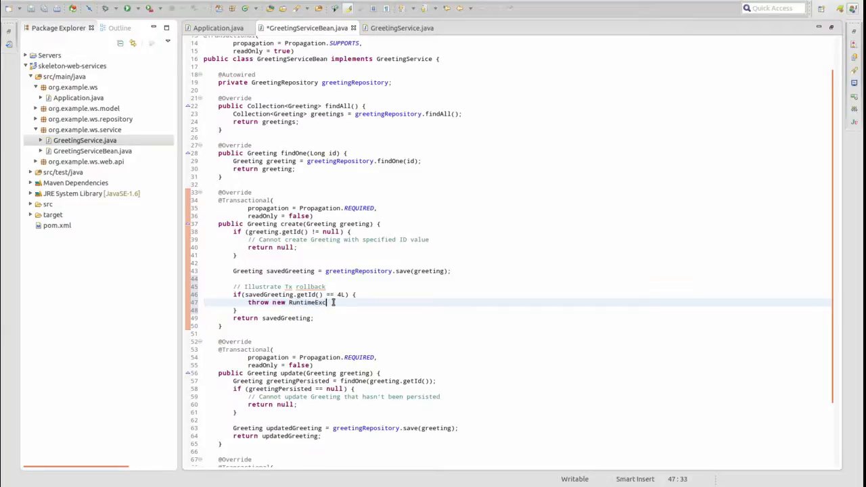
text(eption(""))
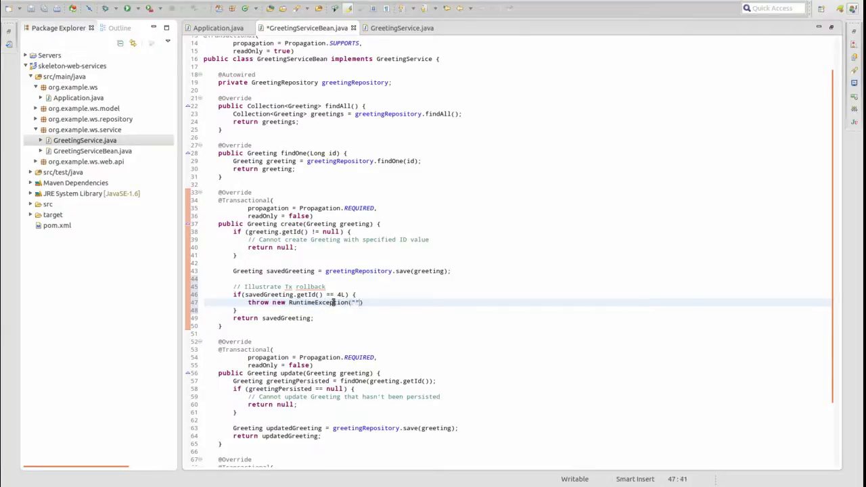
text(Roll me back)
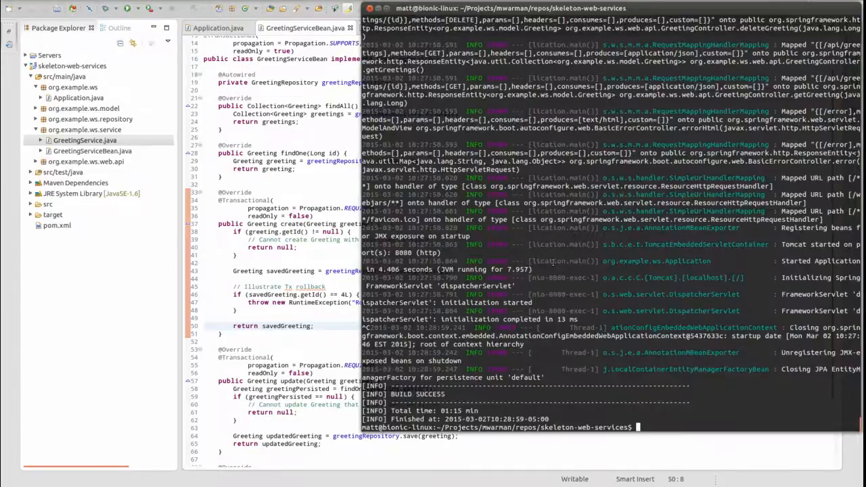
Run mvn clean spring-boot:run and wait for the service to start.
text(mvn clean spring-boot:run)
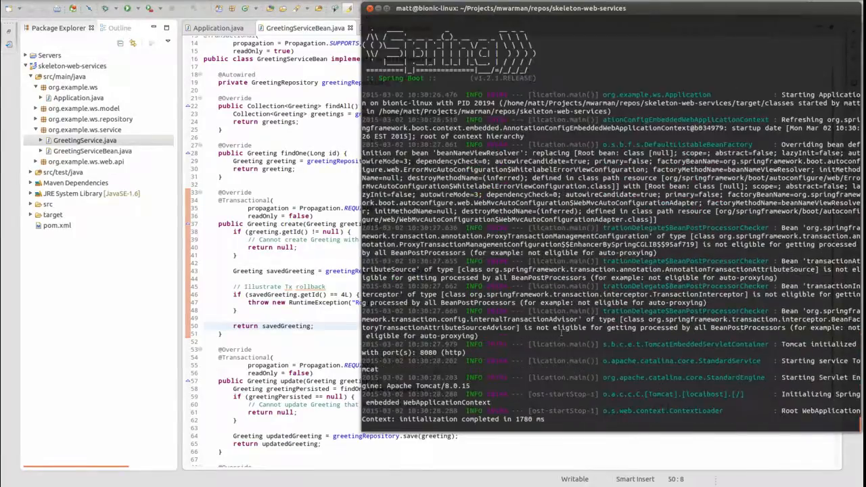
scroll(down, 3)
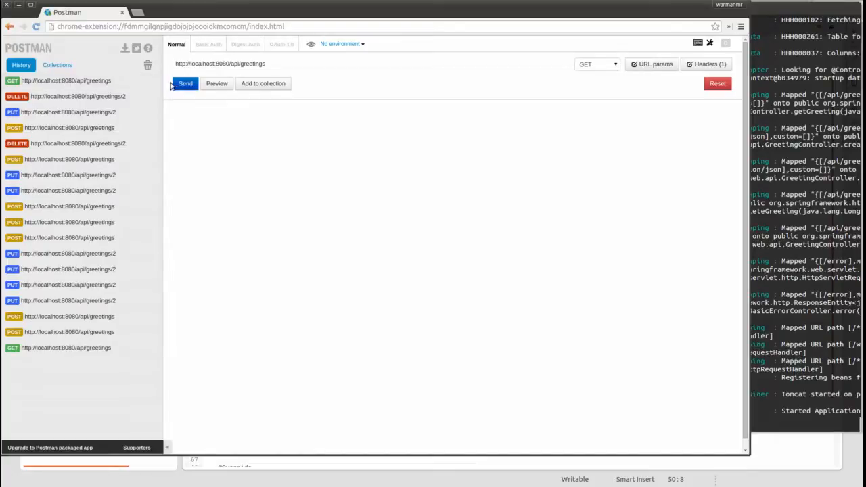
GET the greetings, POST a Bonjour Le Monde! greeting, and GET again showing it as id 3.
click(185, 84)
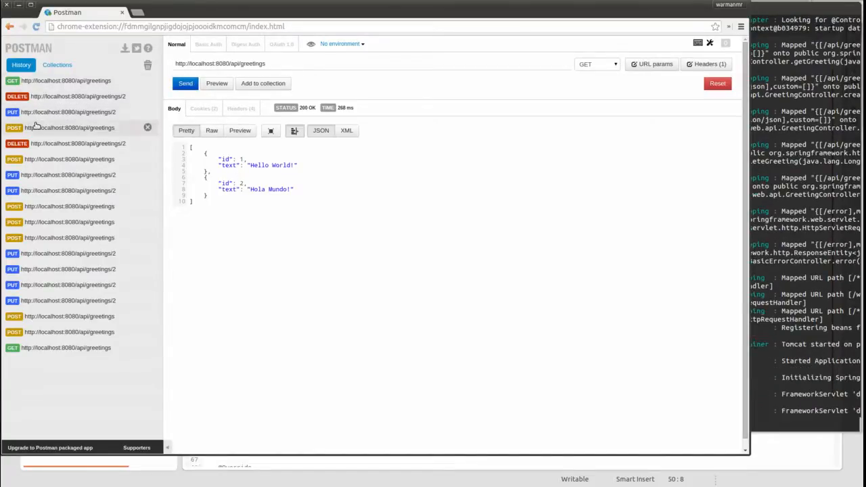
click(70, 127)
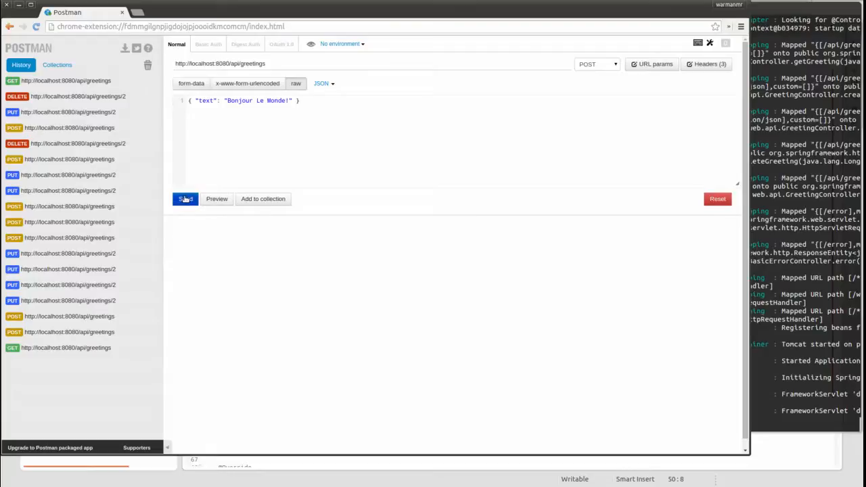
click(184, 197)
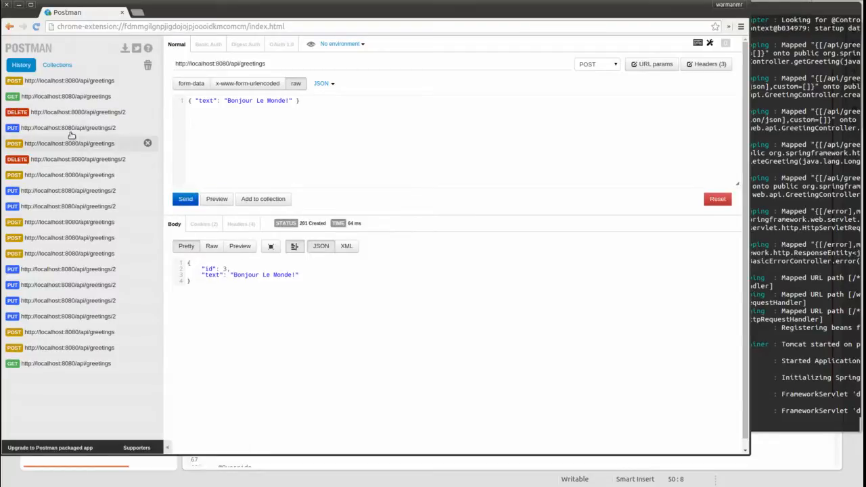
click(185, 84)
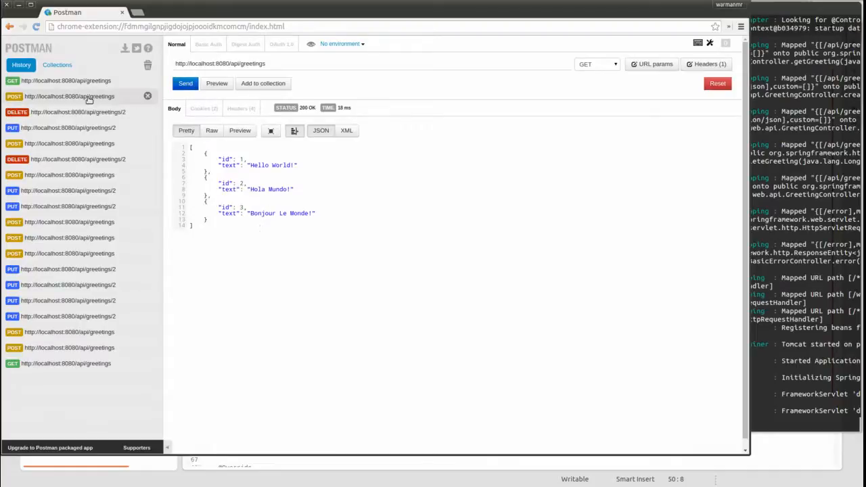
Resend the POST so the create for id 4 hits the RuntimeException.
click(71, 96)
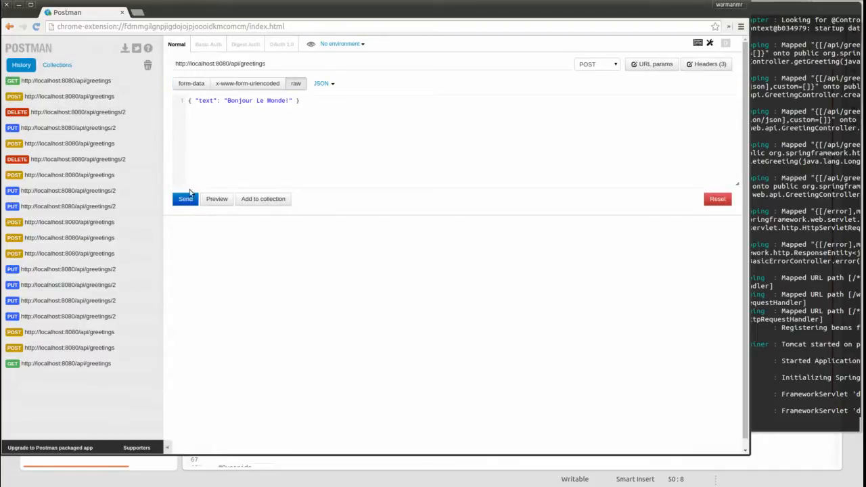
click(185, 197)
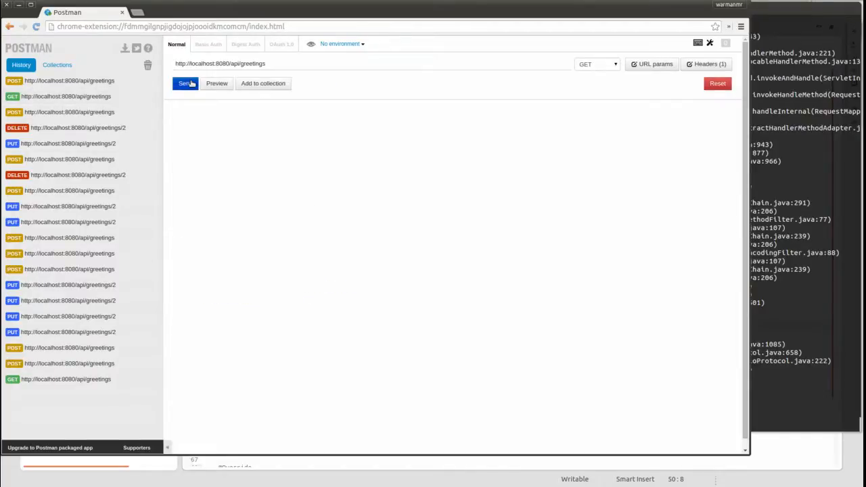
GET shows no greeting 4, then POST Bonjour Le Monde! again and GET shows it saved as id 5.
click(185, 84)
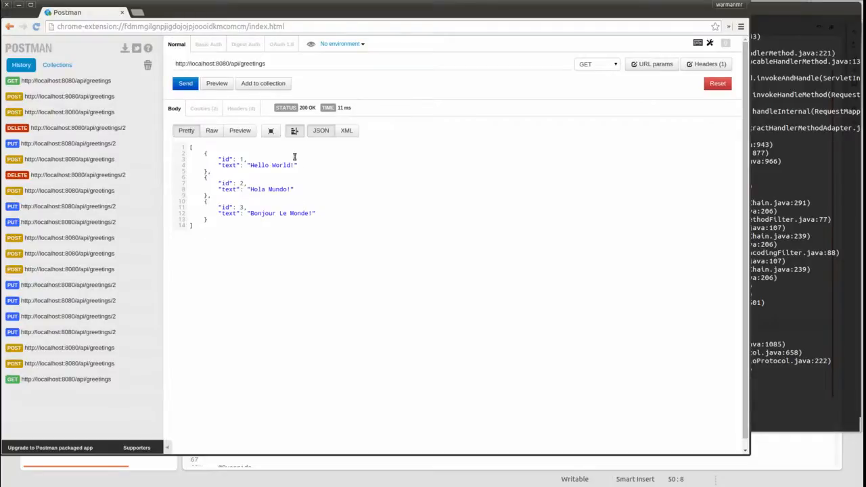
mouse_move(235, 225)
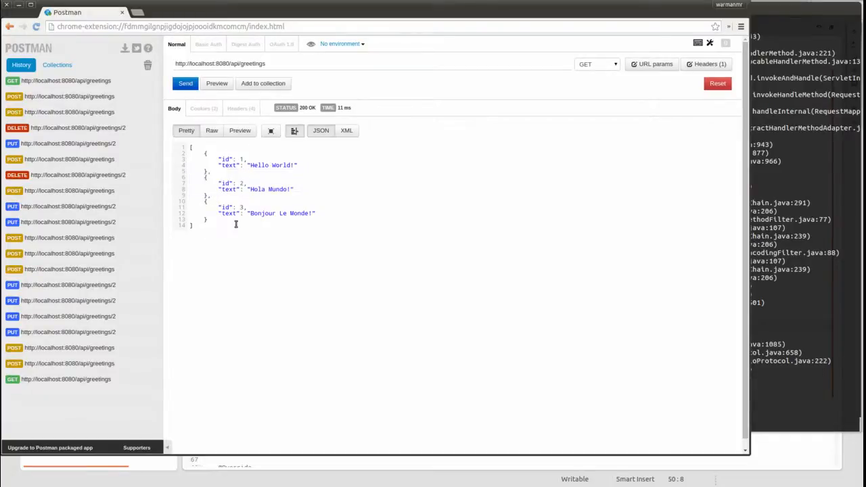
mouse_move(61, 96)
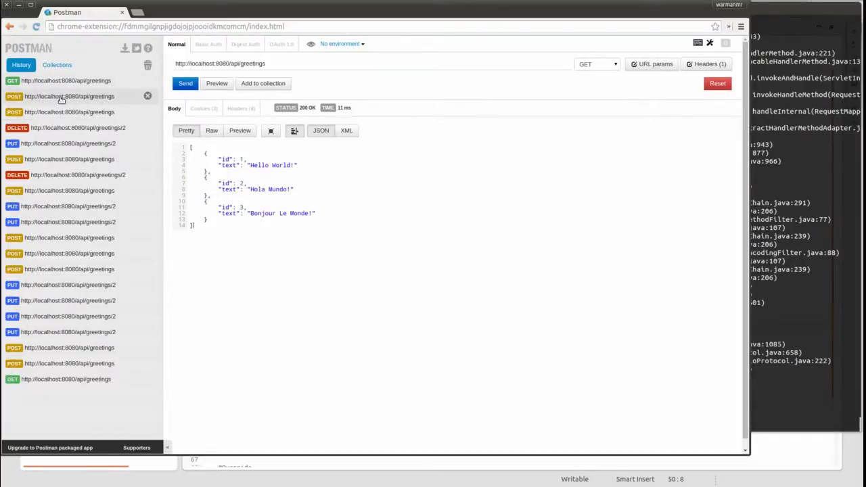
click(67, 96)
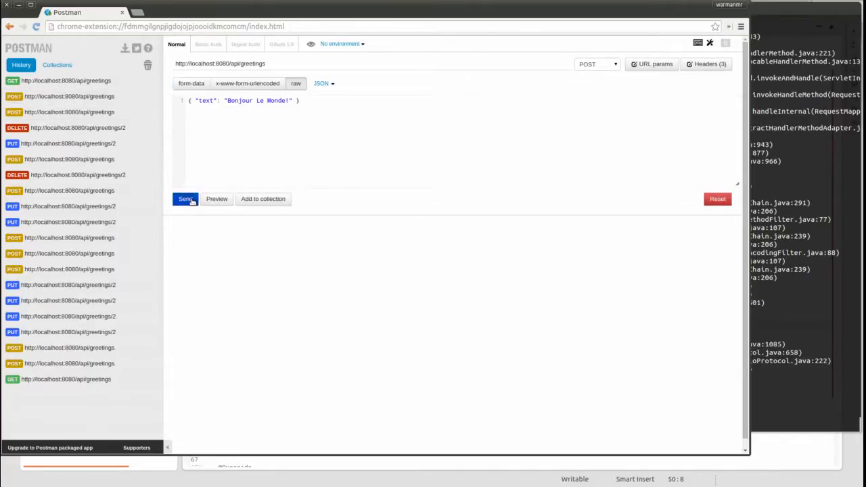
click(185, 197)
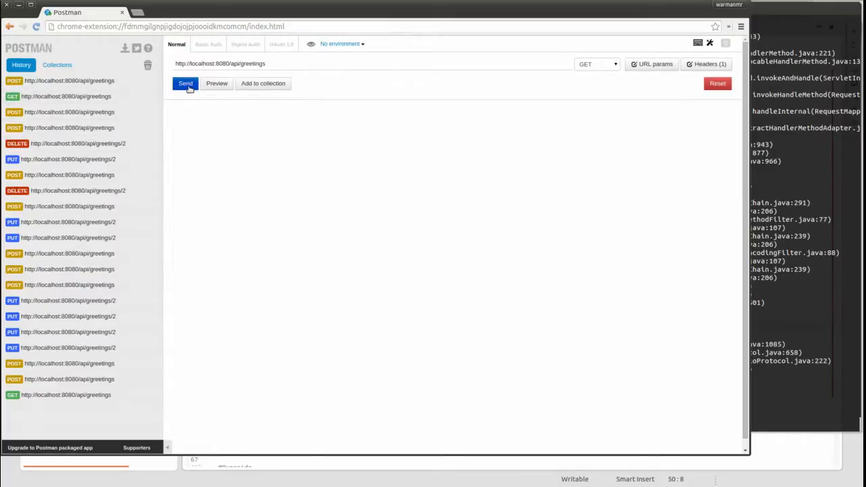
click(185, 84)
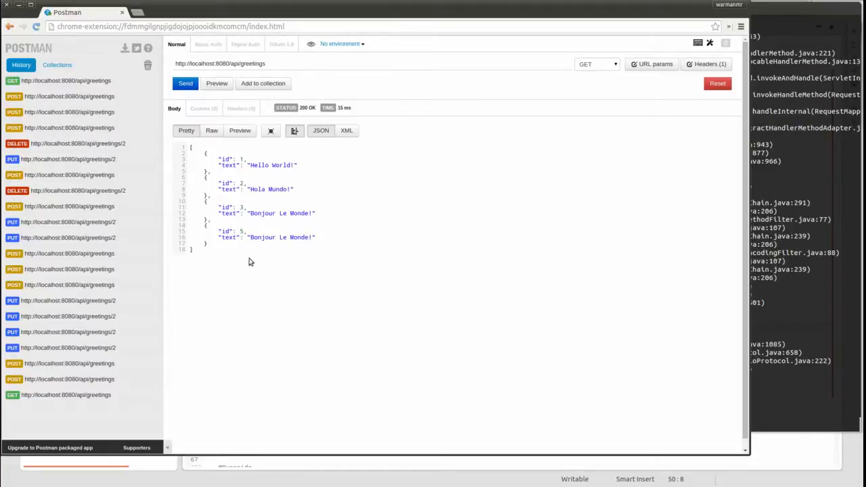